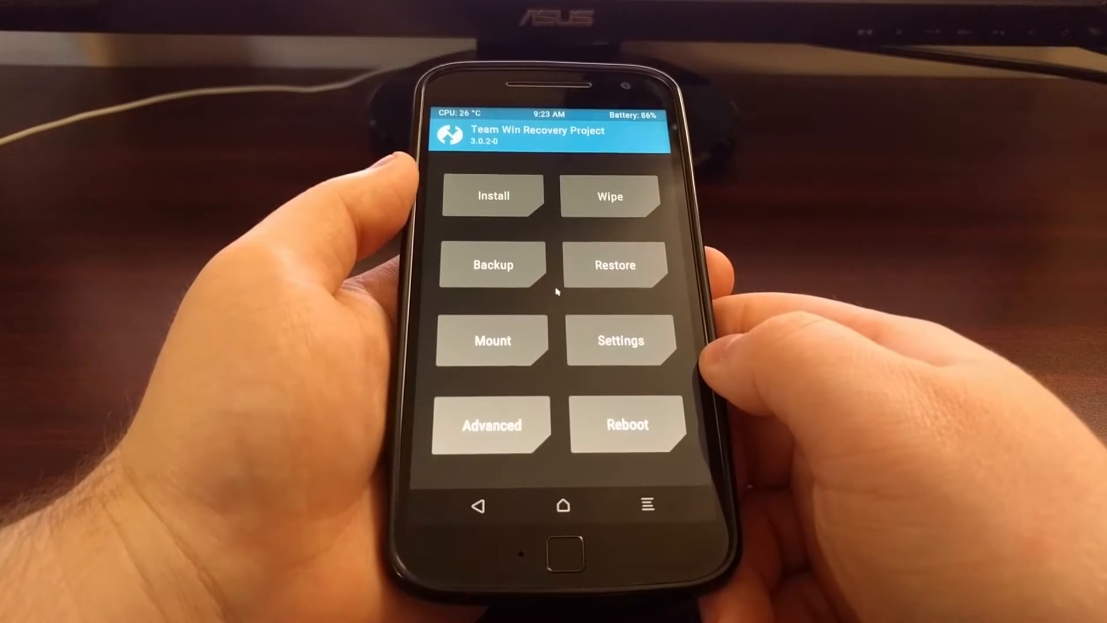
- Start a new backup from the TWRP main menu
left_click(493, 265)
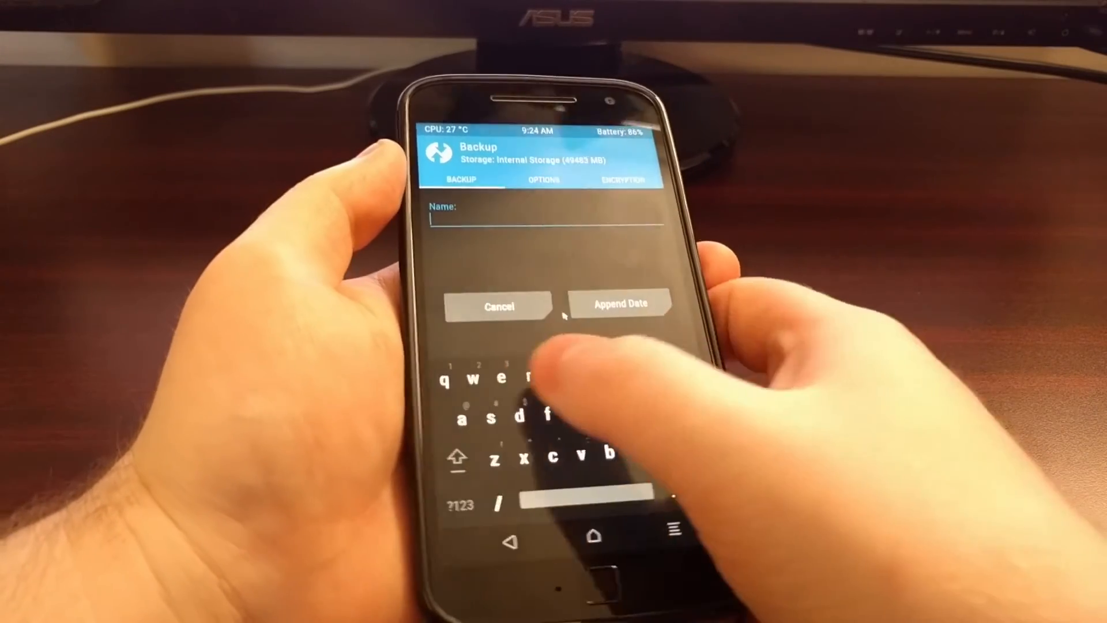
- Name the backup 'stock-twrp-root' and confirm it
type("sto")
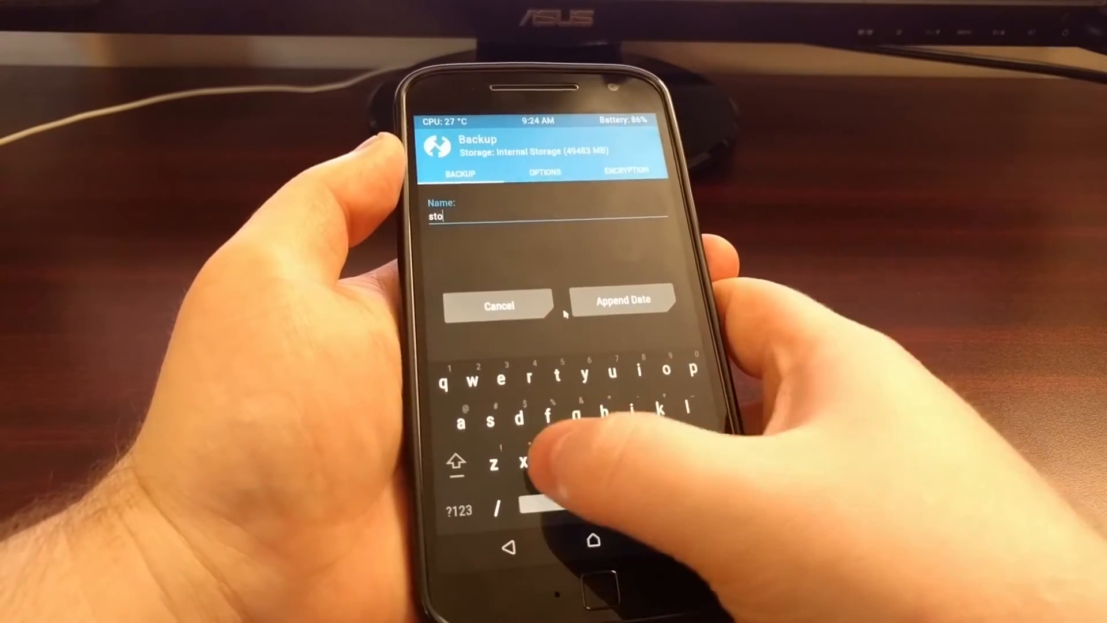
type("ck-twr")
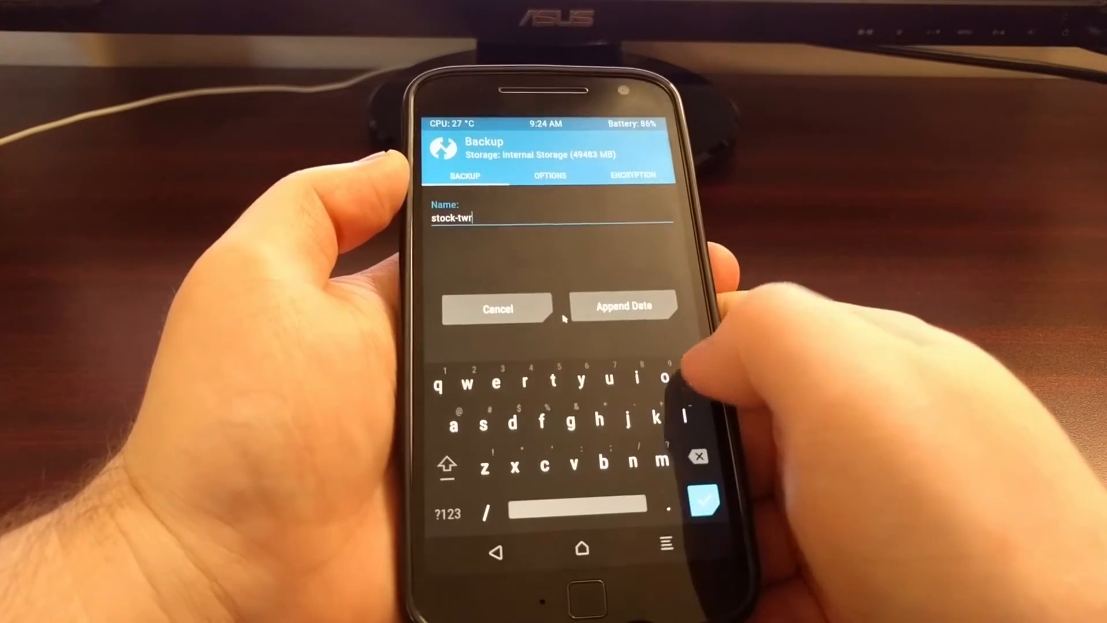
type("p-roo")
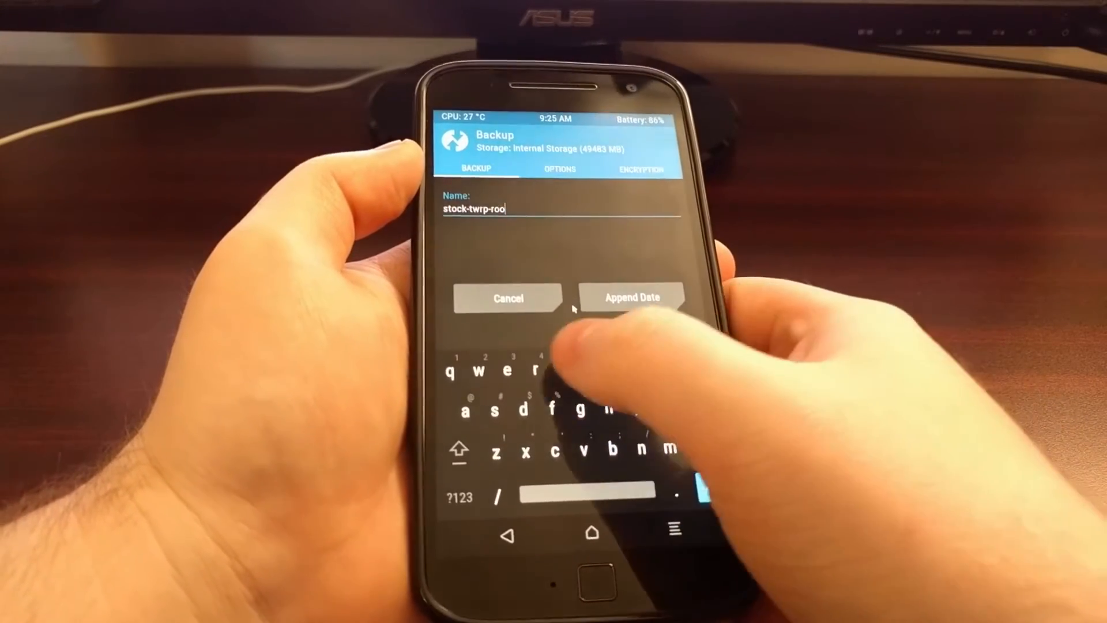
type("t")
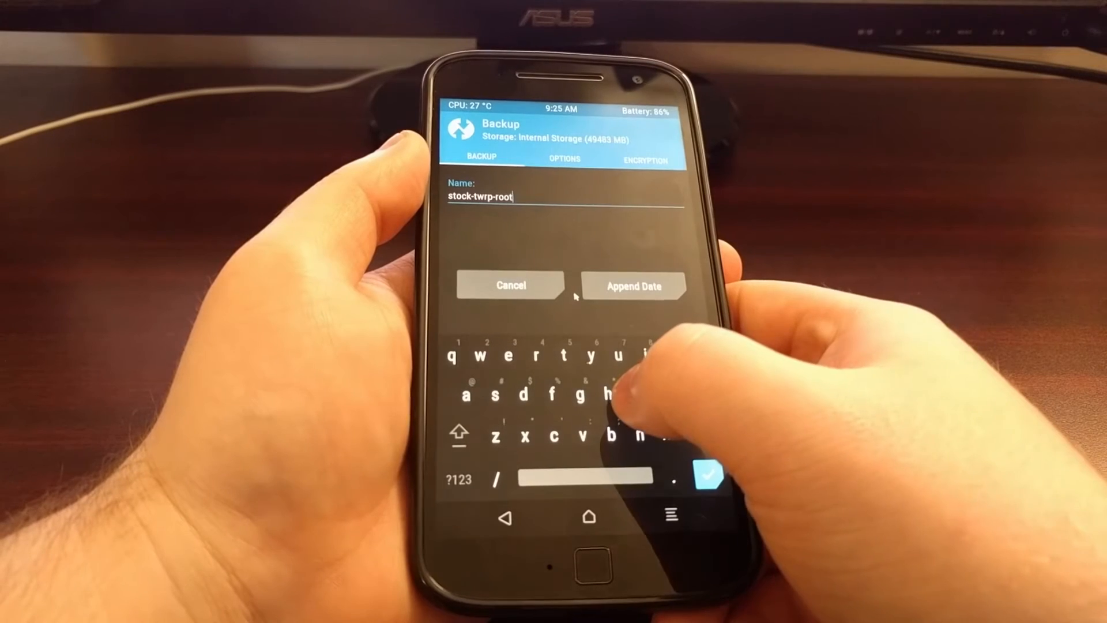
left_click(624, 286)
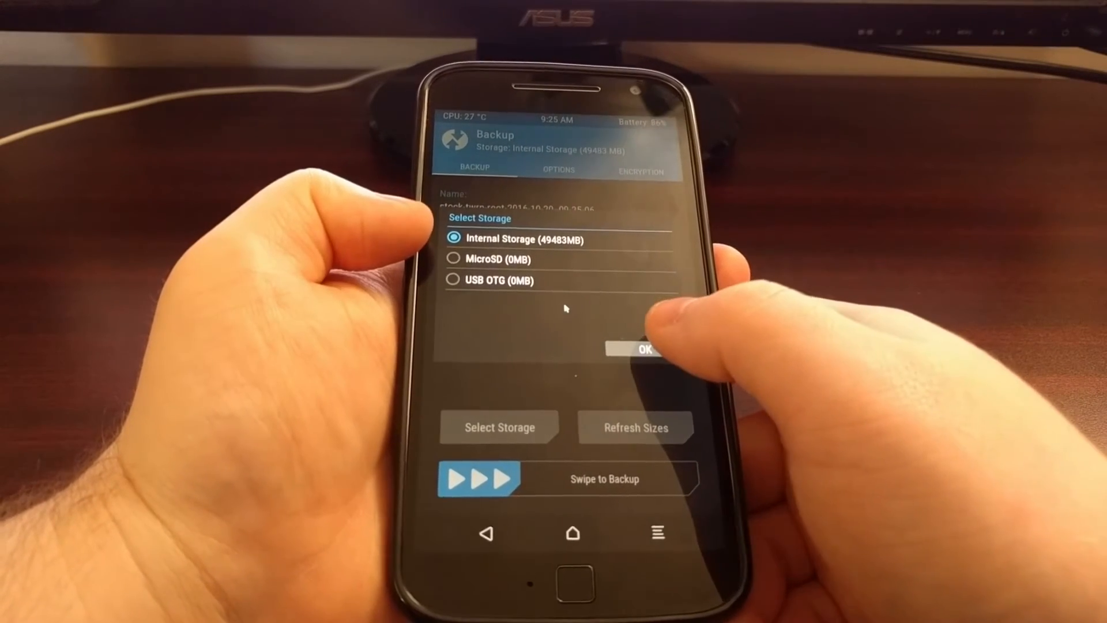
- Keep Internal Storage as destination and leave compression and encryption off
left_click(644, 350)
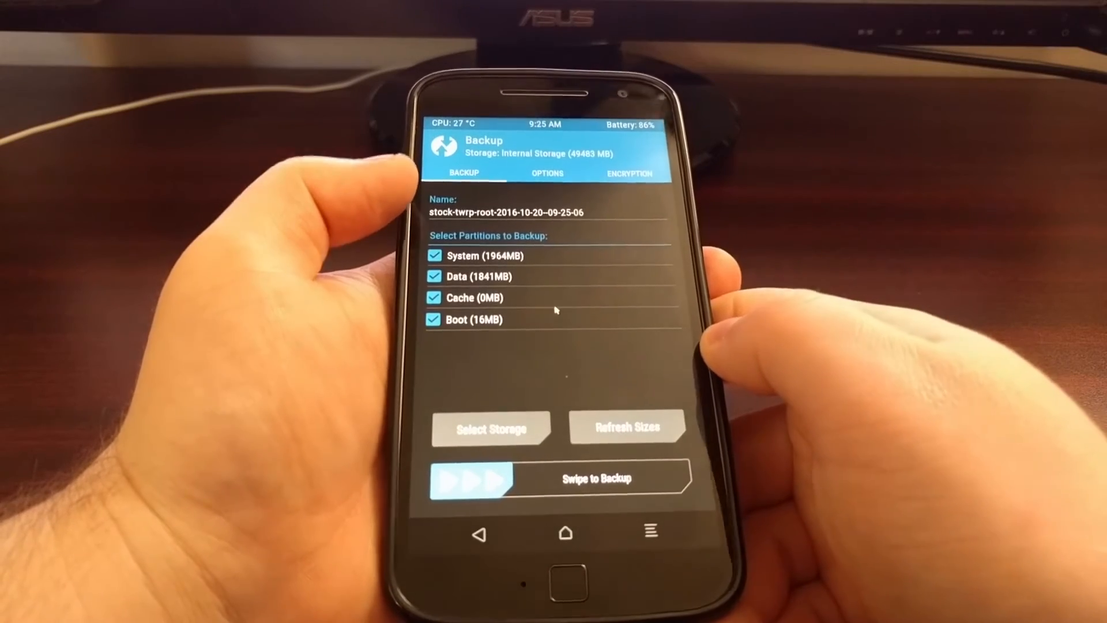
left_click(546, 173)
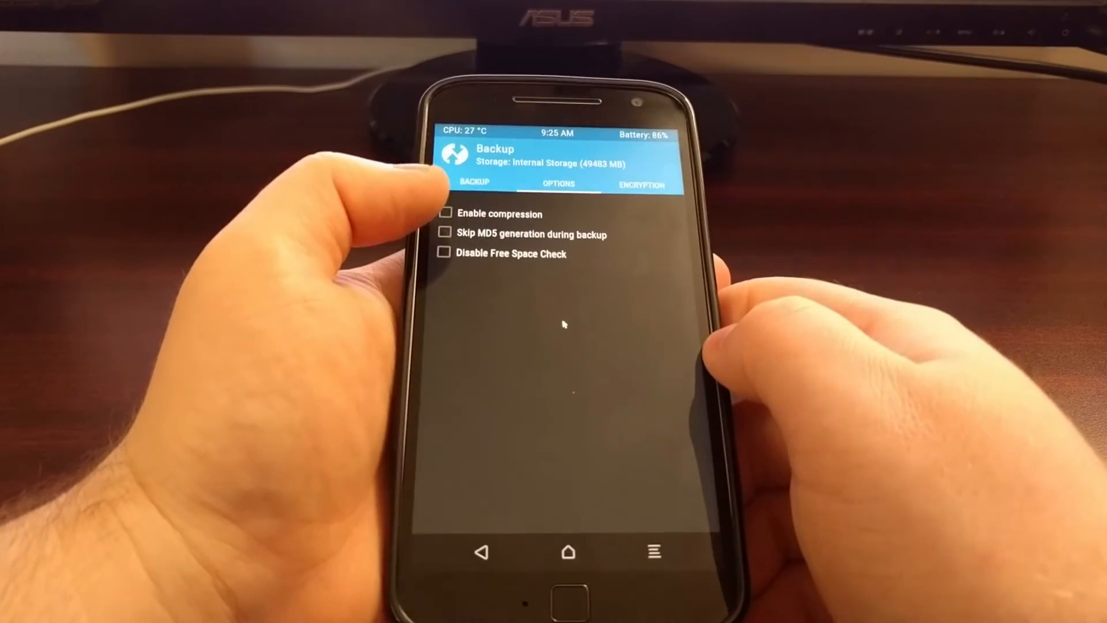
left_click(445, 214)
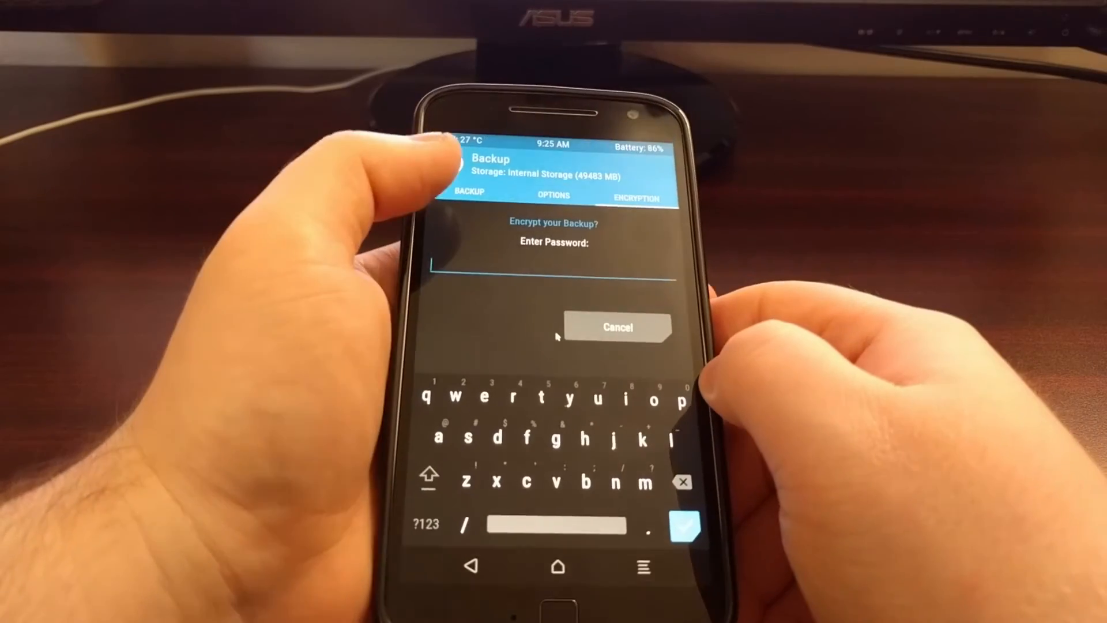
left_click(617, 326)
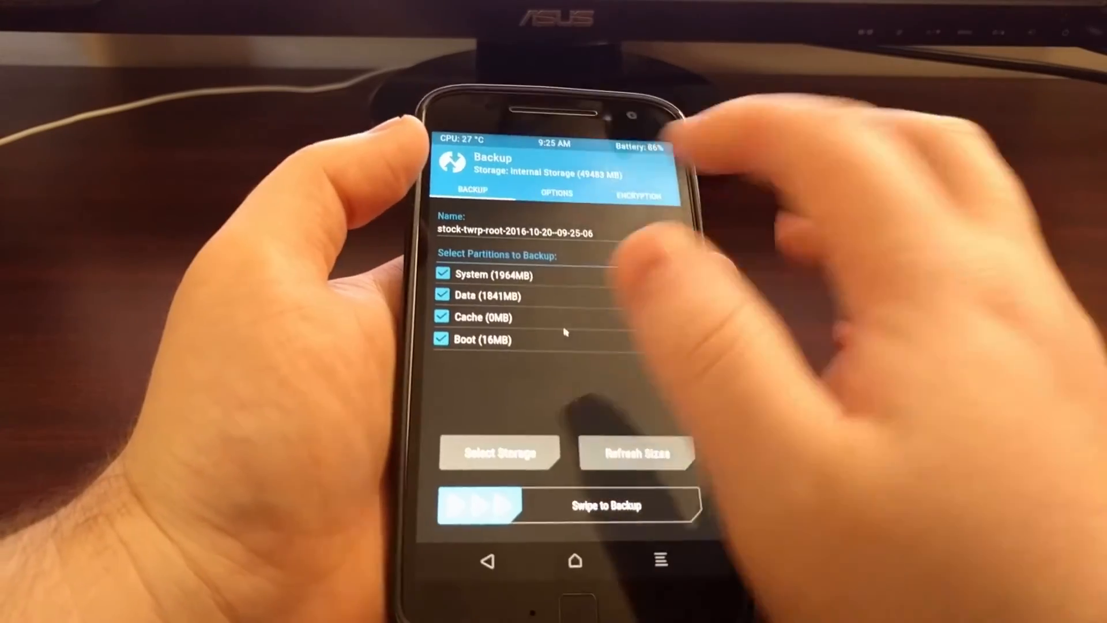
- Start backing up System, Data, Cache and Boot
left_click(556, 192)
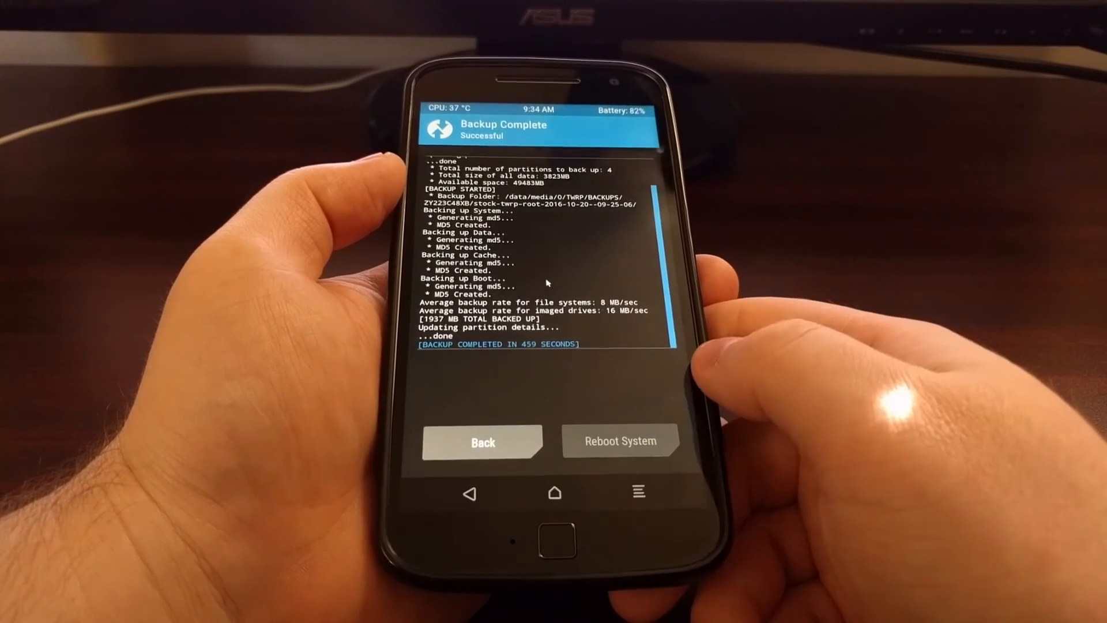
- Reboot the phone from the Backup Complete screen into Android
left_click(619, 441)
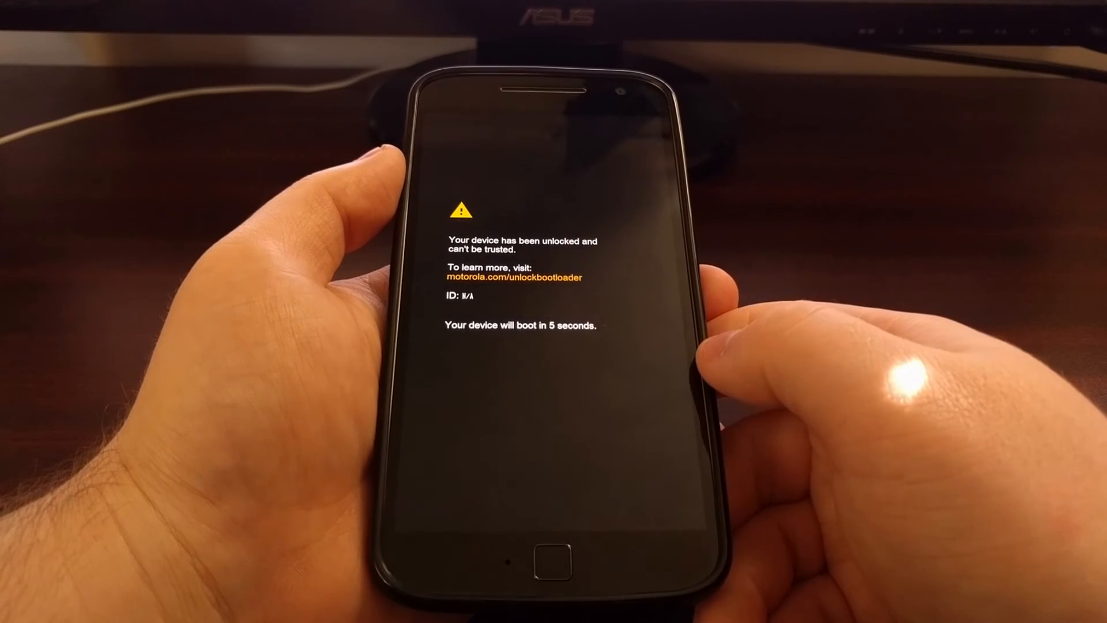